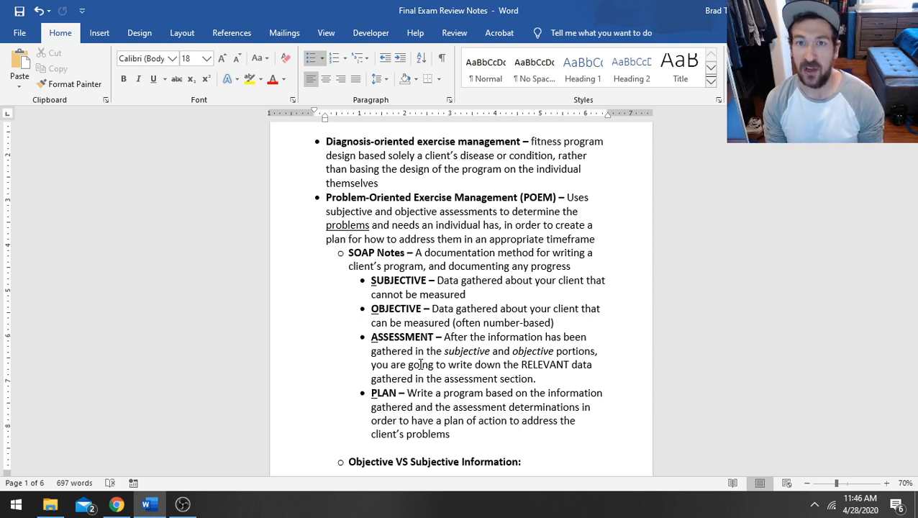
Scroll down so the Objective Examples list appears below the SOAP Notes entries.
{"action": "left_click", "coordinate": [379, 183]}
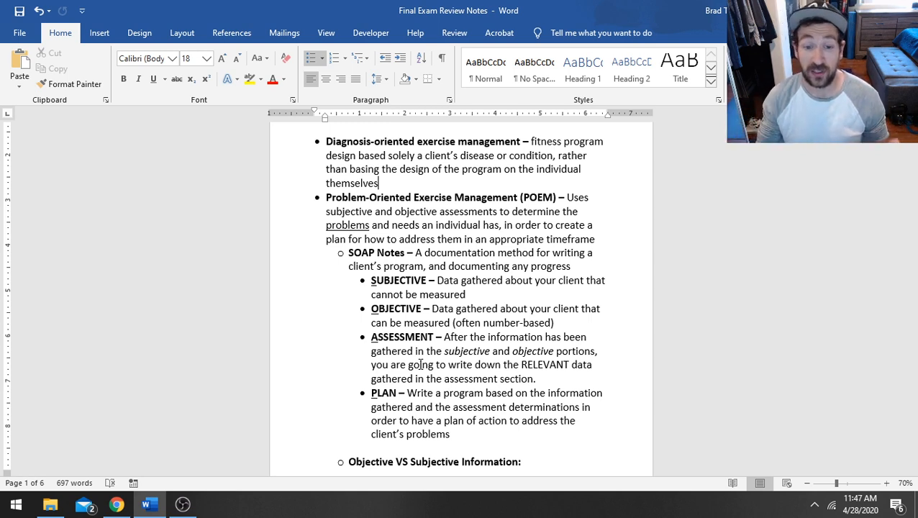
{"action": "scroll", "scroll_direction": "down", "scroll_amount": 3}
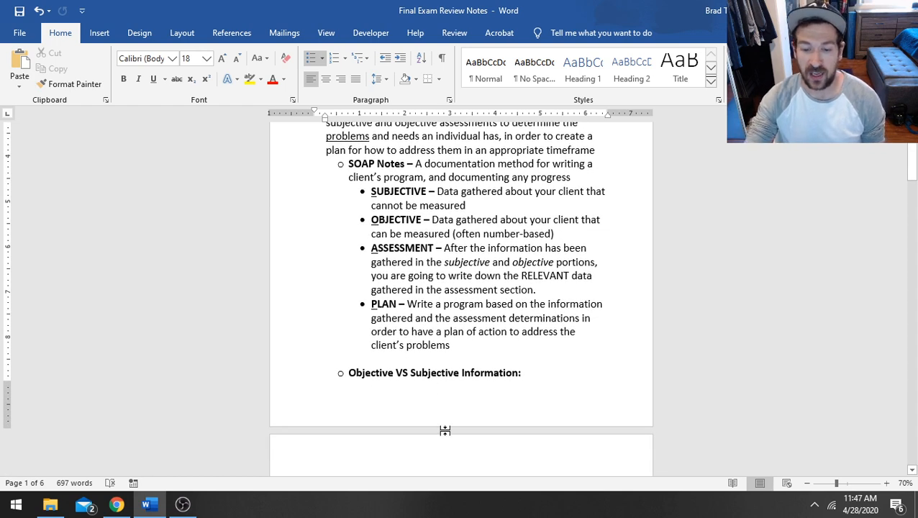
{"action": "scroll", "scroll_direction": "down", "scroll_amount": 3}
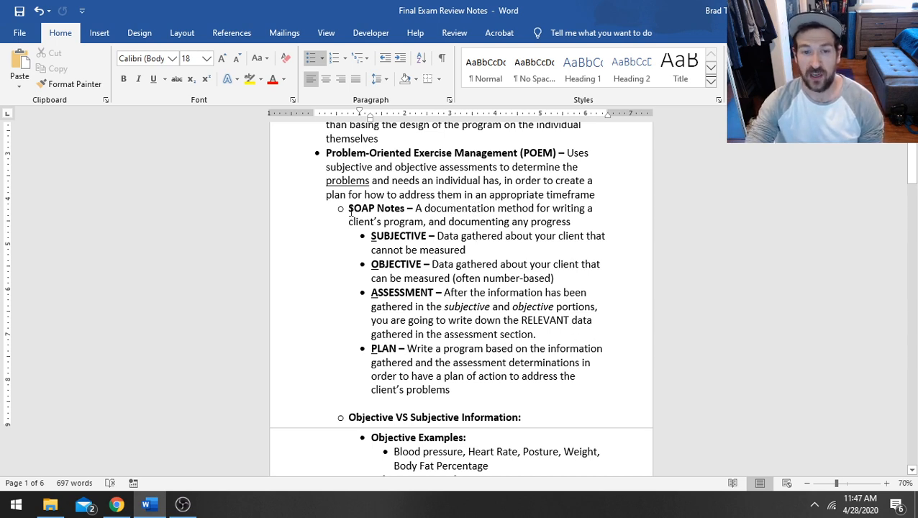
{"action": "double_click", "coordinate": [359, 208]}
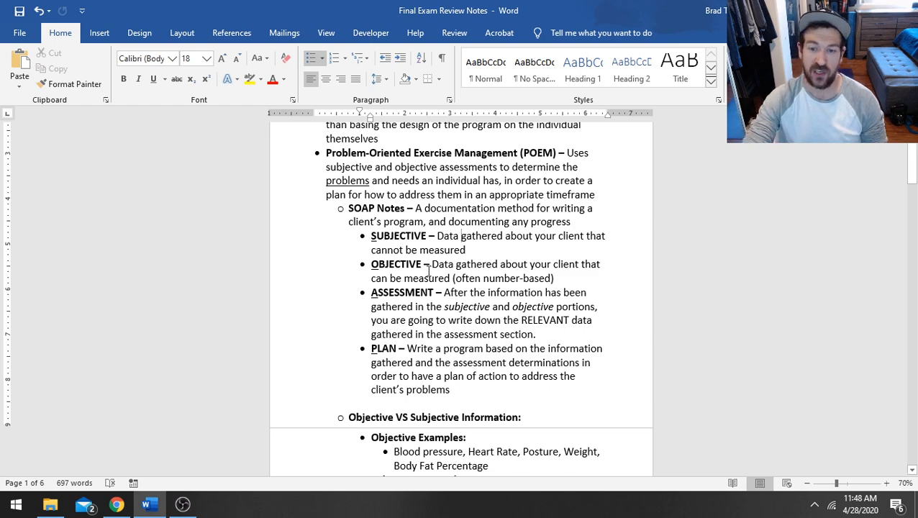
Reveal the Subjective Examples list, briefly highlighting the ASSESSMENT description for emphasis.
{"action": "scroll", "scroll_direction": "down", "scroll_amount": 3}
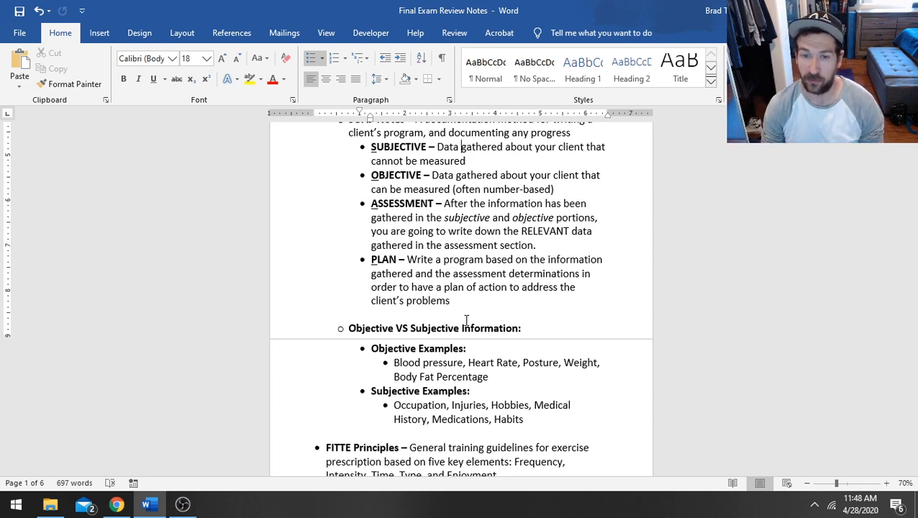
{"action": "mouse_move", "coordinate": [313, 147]}
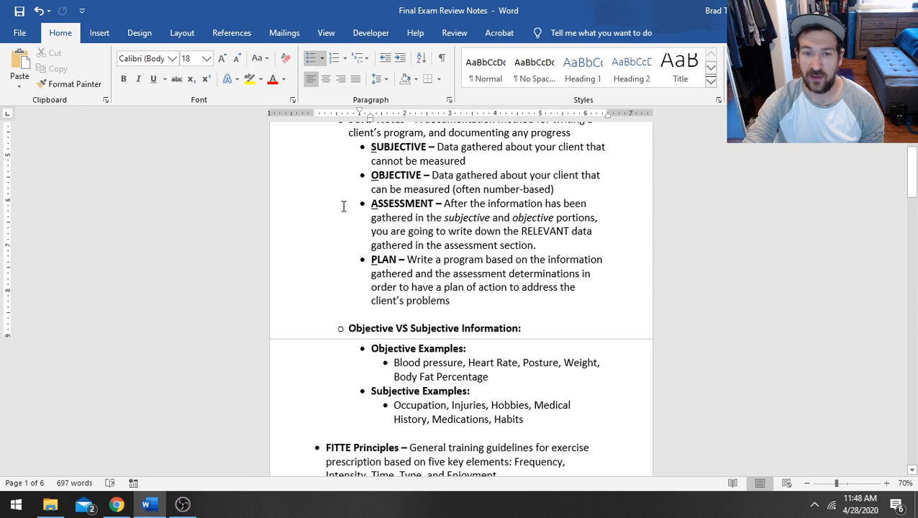
{"action": "left_click_drag", "start_coordinate": [444, 218], "coordinate": [604, 259]}
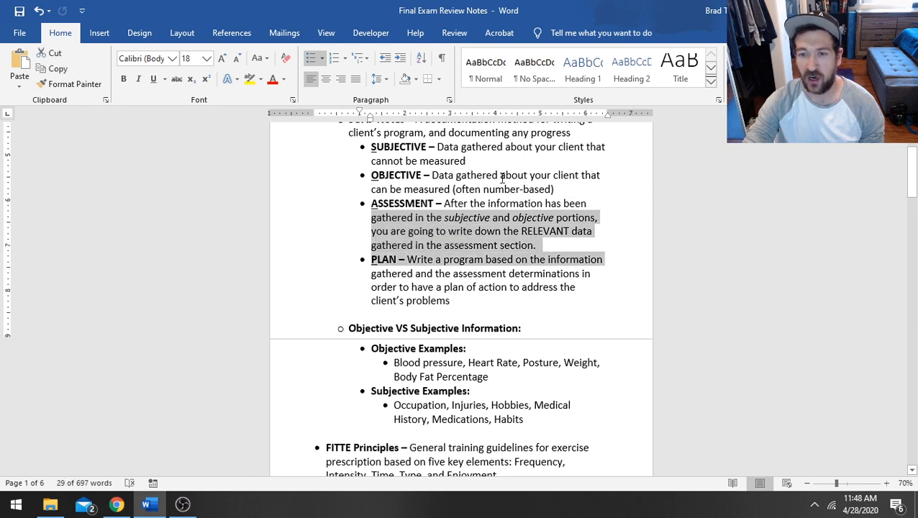
{"action": "left_click", "coordinate": [511, 231]}
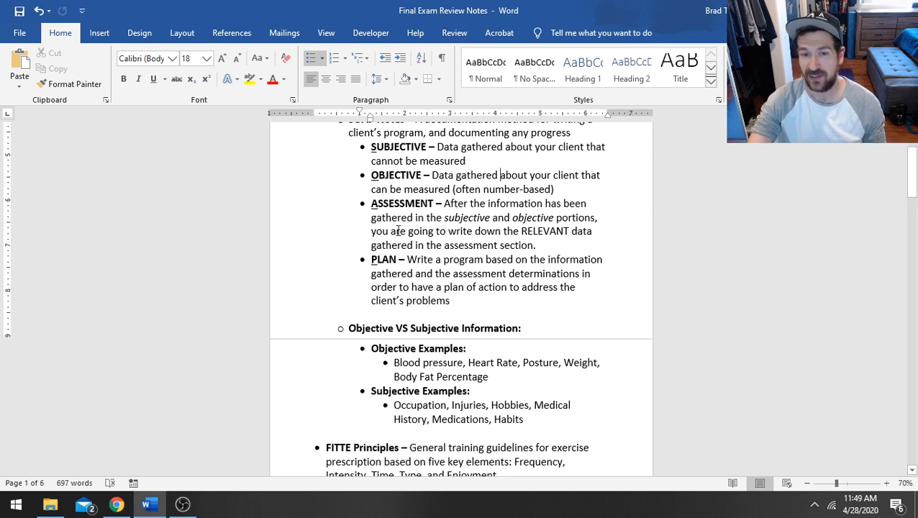
{"action": "left_click_drag", "start_coordinate": [372, 202], "coordinate": [536, 245]}
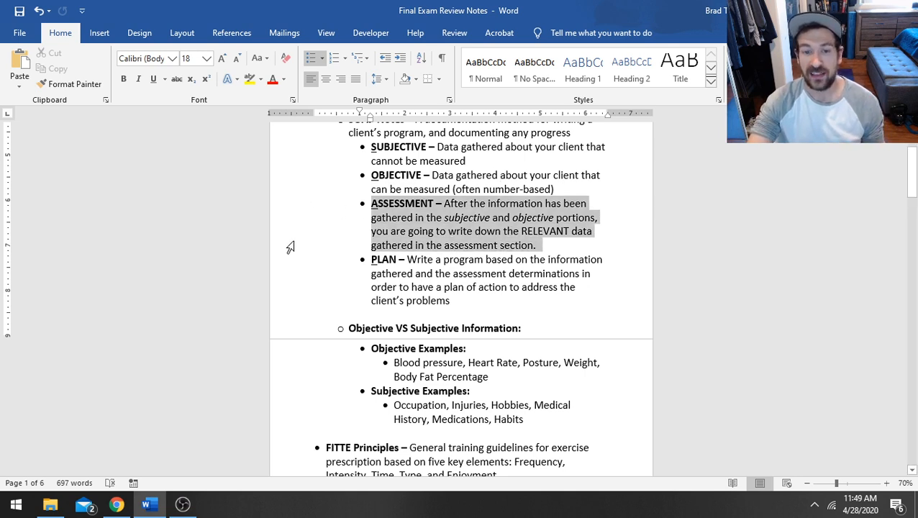
{"action": "left_click", "coordinate": [512, 303]}
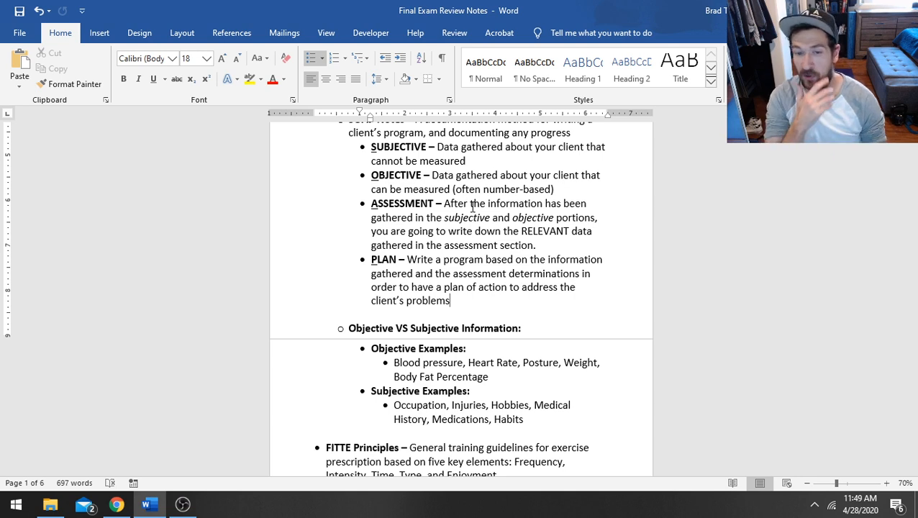
{"action": "mouse_move", "coordinate": [389, 452]}
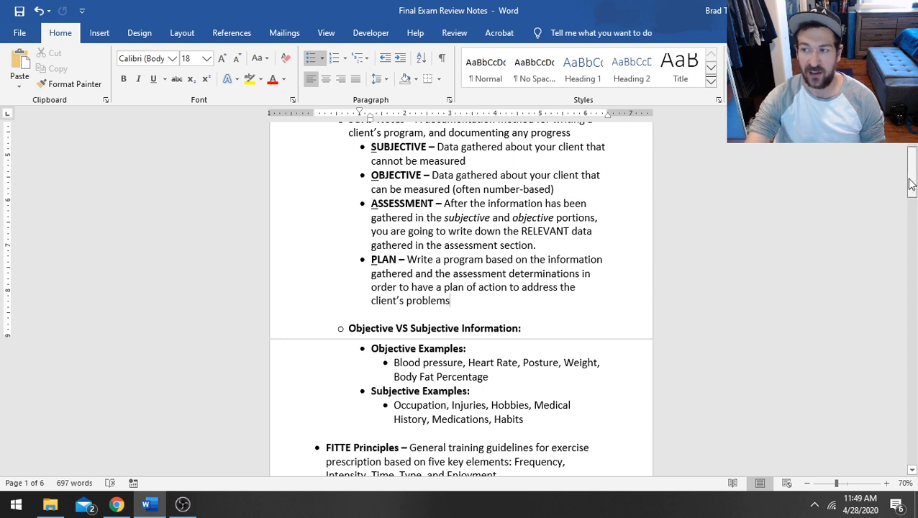
Bring the full FITTE Principles breakdown, Frequency through Enjoyment, into view.
{"action": "scroll", "scroll_direction": "down", "scroll_amount": 3}
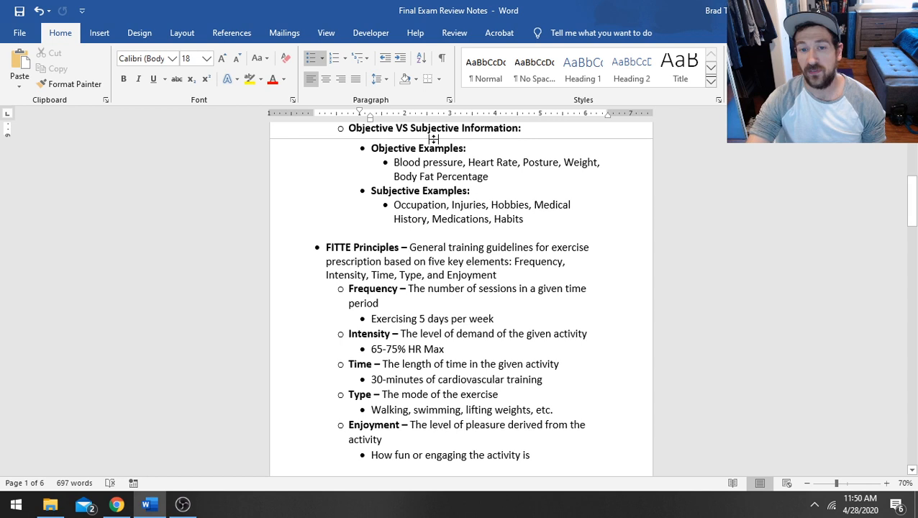
{"action": "mouse_move", "coordinate": [390, 164]}
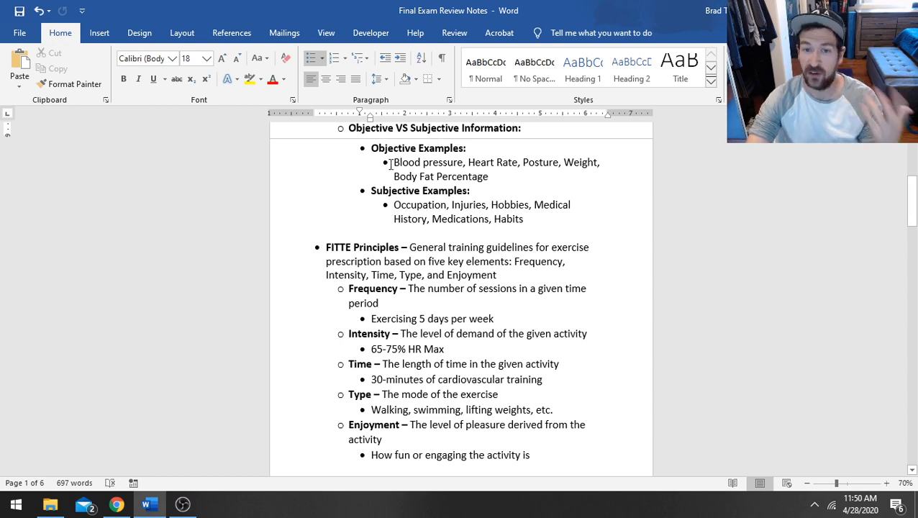
{"action": "double_click", "coordinate": [492, 162]}
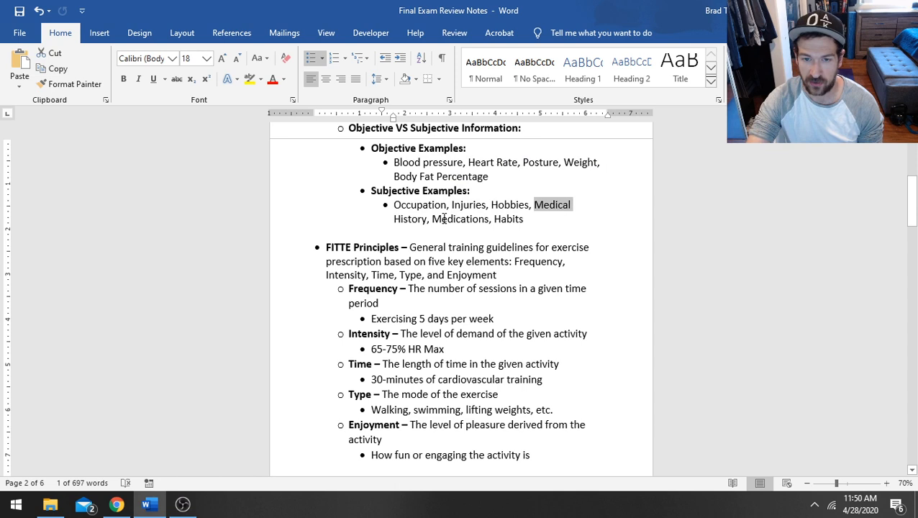
{"action": "left_click", "coordinate": [459, 220]}
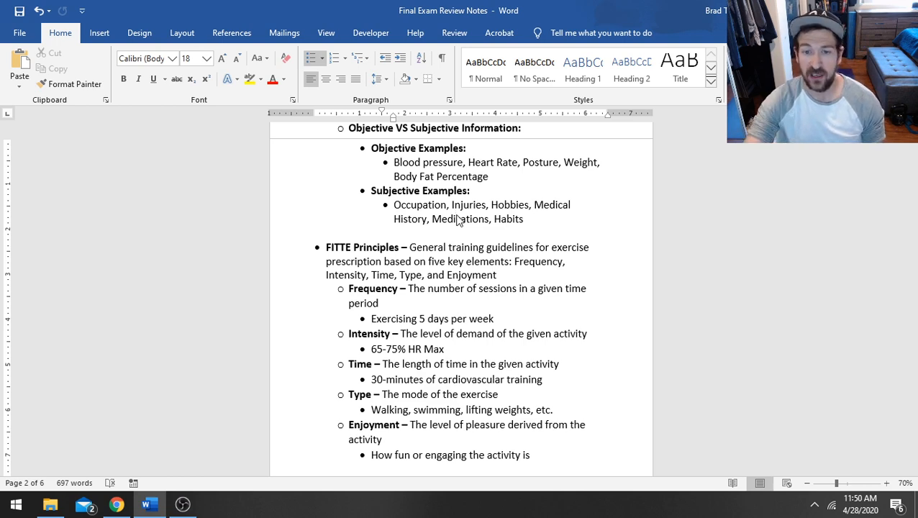
Scroll down to the Comorbidities note covering Youths, Children, Adolescents and Seniors.
{"action": "scroll", "scroll_direction": "down", "scroll_amount": 3}
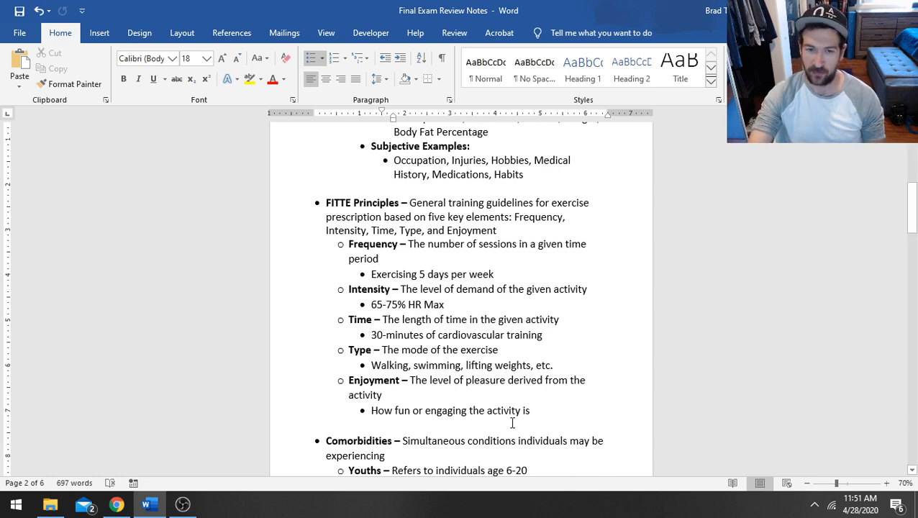
{"action": "scroll", "scroll_direction": "down", "scroll_amount": 3}
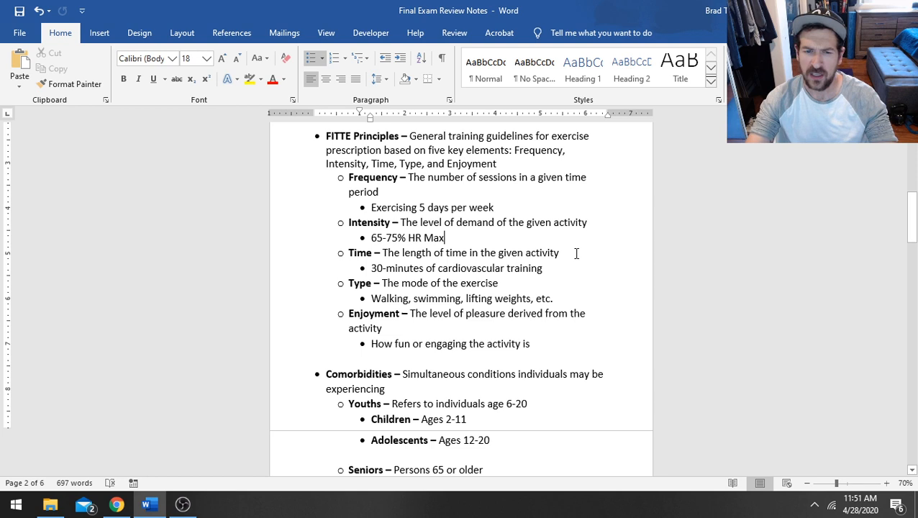
Add a second Intensity sub-bullet '14-15 on the RPE scale', then start a 'Talk' note.
{"action": "key", "text": "enter"}
{"action": "type", "text": "14-15 on"}
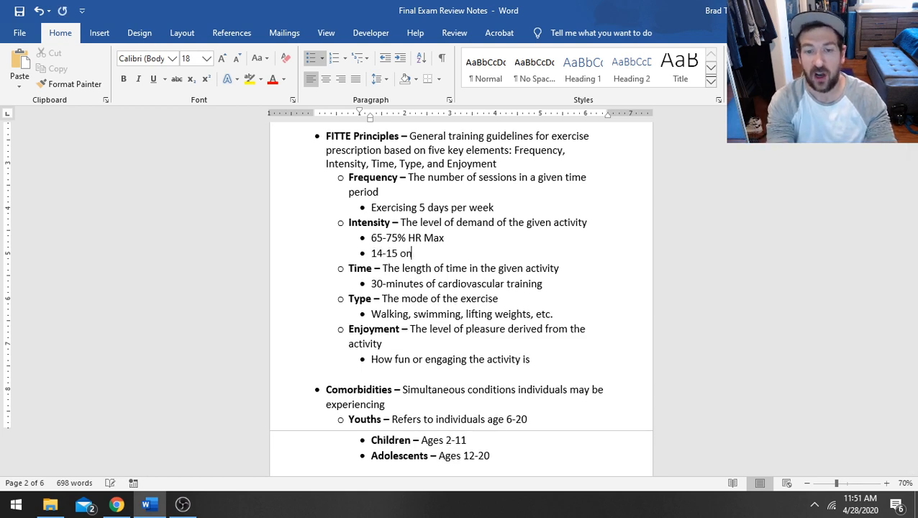
{"action": "type", "text": "the RPE S"}
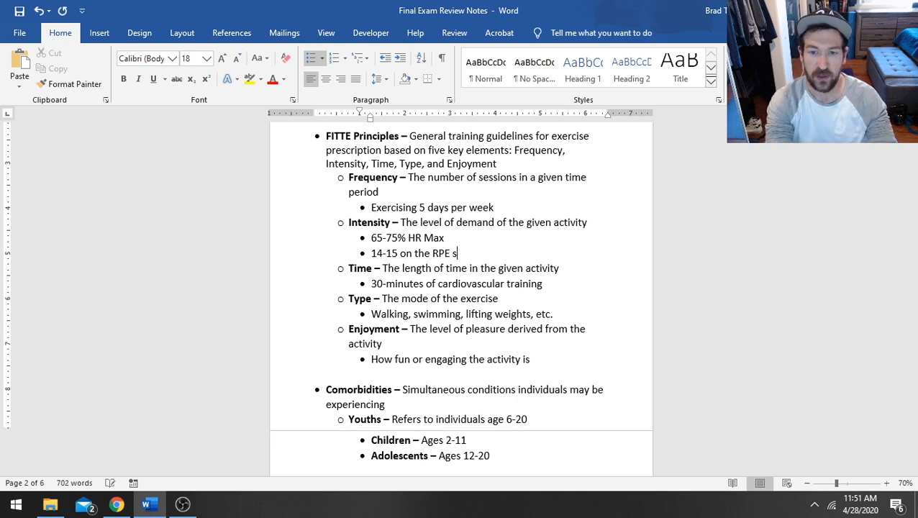
{"action": "type", "text": "cale"}
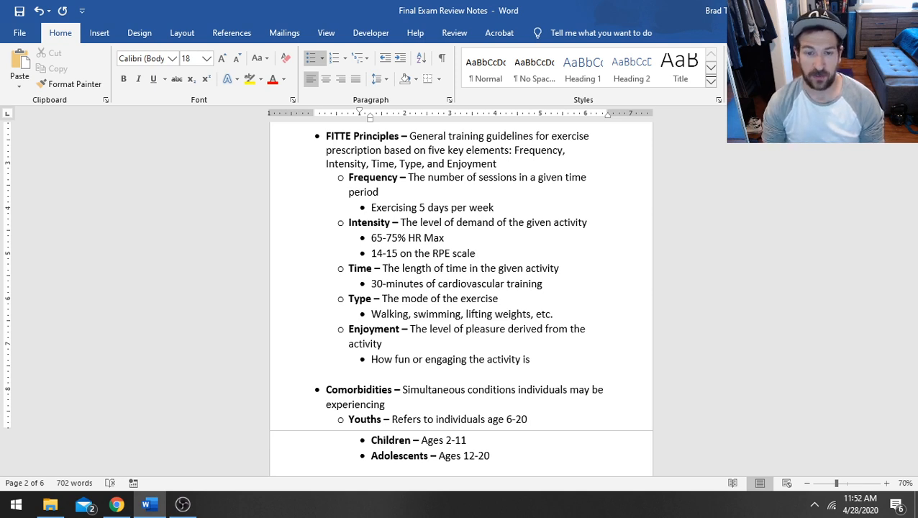
{"action": "left_click", "coordinate": [475, 253]}
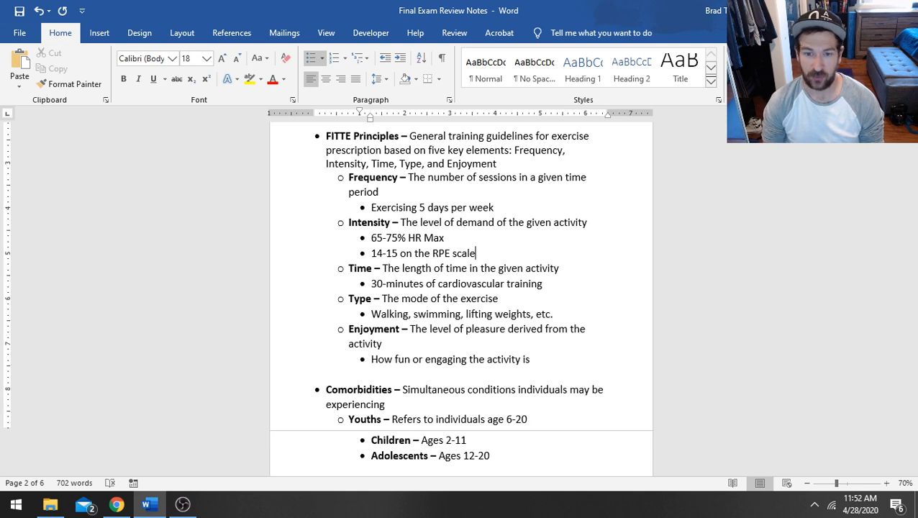
{"action": "type", "text": "Talk"}
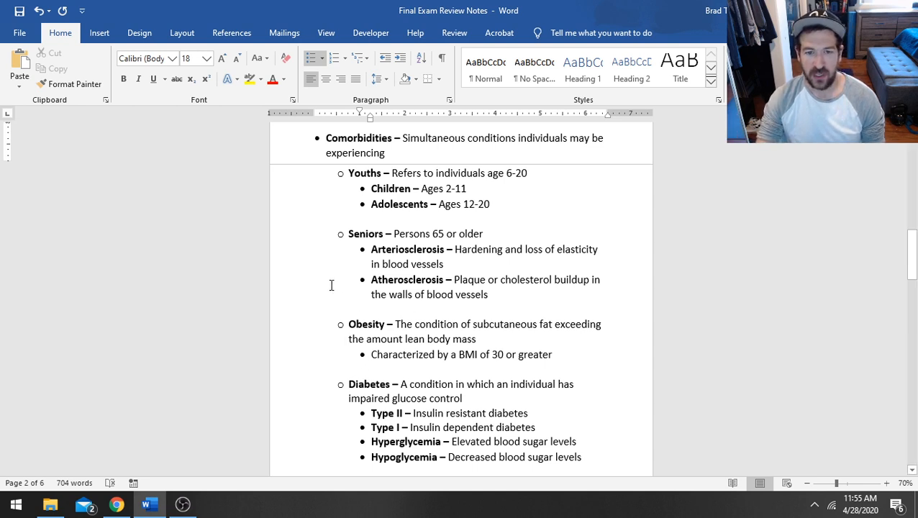
{"action": "mouse_move", "coordinate": [293, 240]}
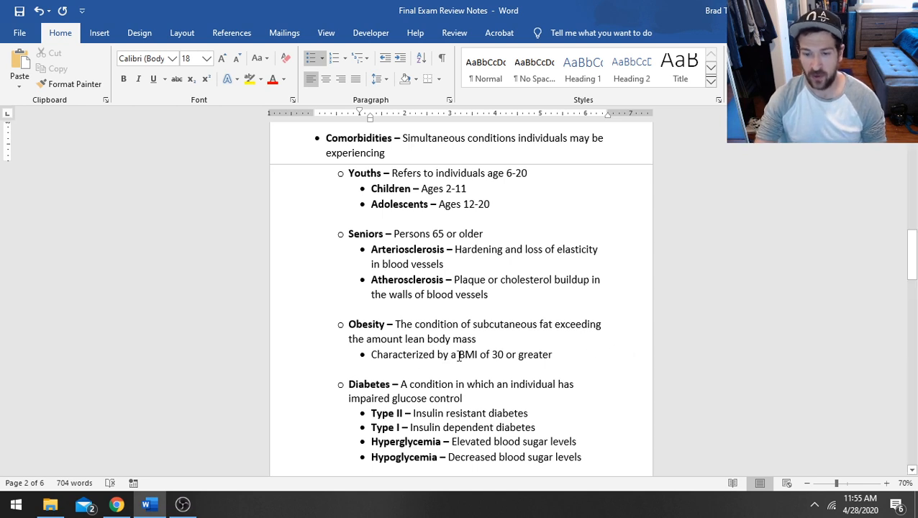
{"action": "double_click", "coordinate": [466, 354]}
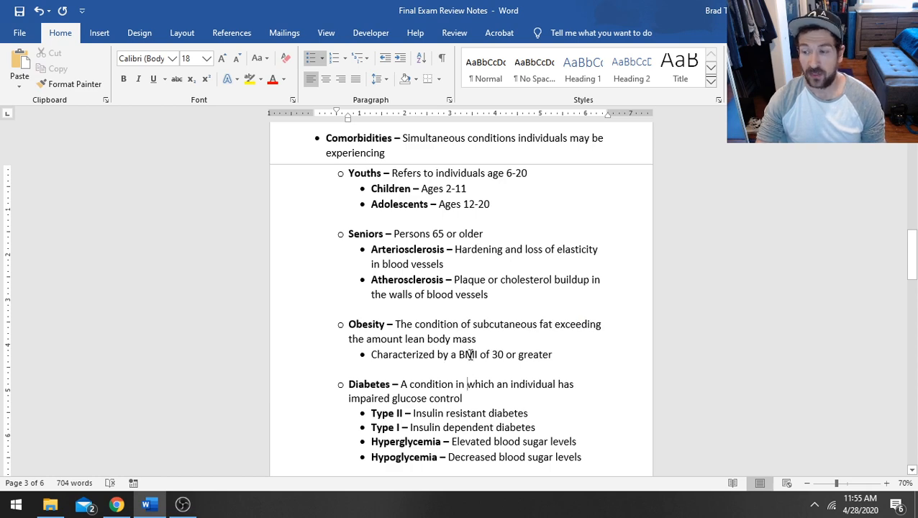
{"action": "scroll", "scroll_direction": "down", "scroll_amount": 3}
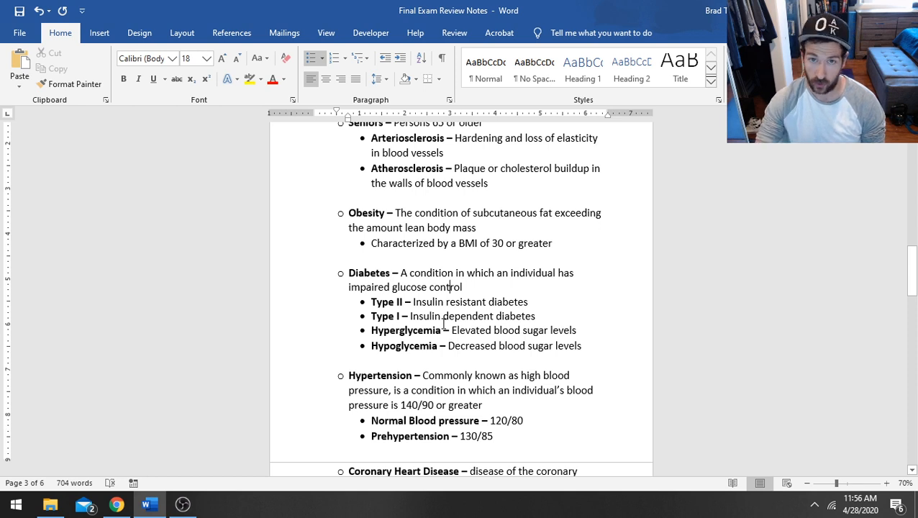
{"action": "double_click", "coordinate": [449, 301]}
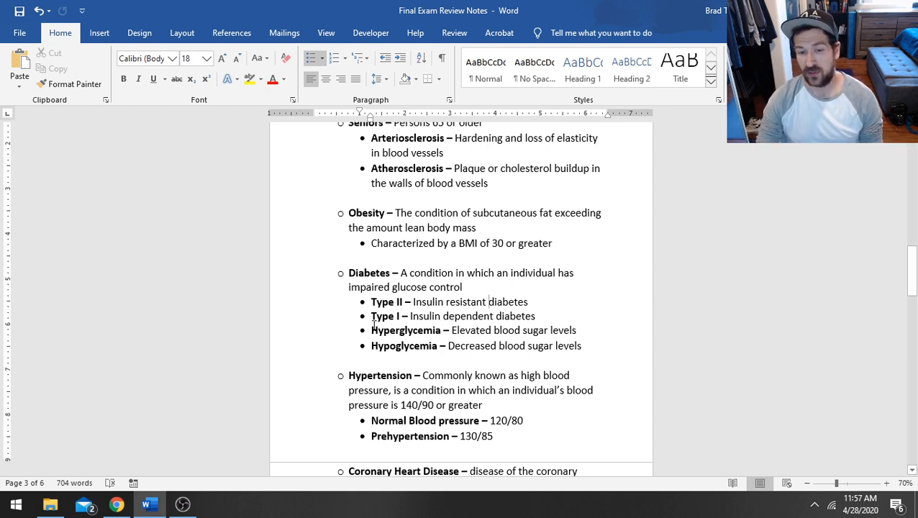
{"action": "left_click_drag", "start_coordinate": [371, 330], "coordinate": [580, 330]}
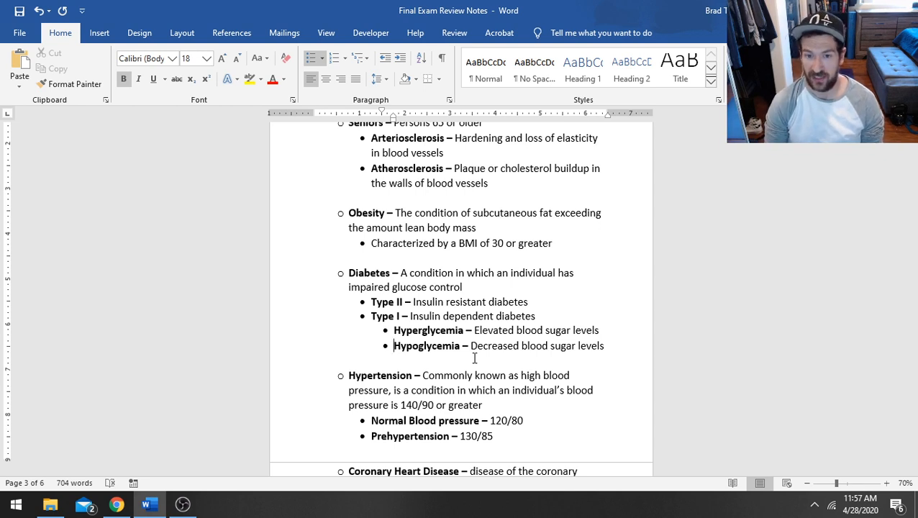
{"action": "double_click", "coordinate": [407, 330]}
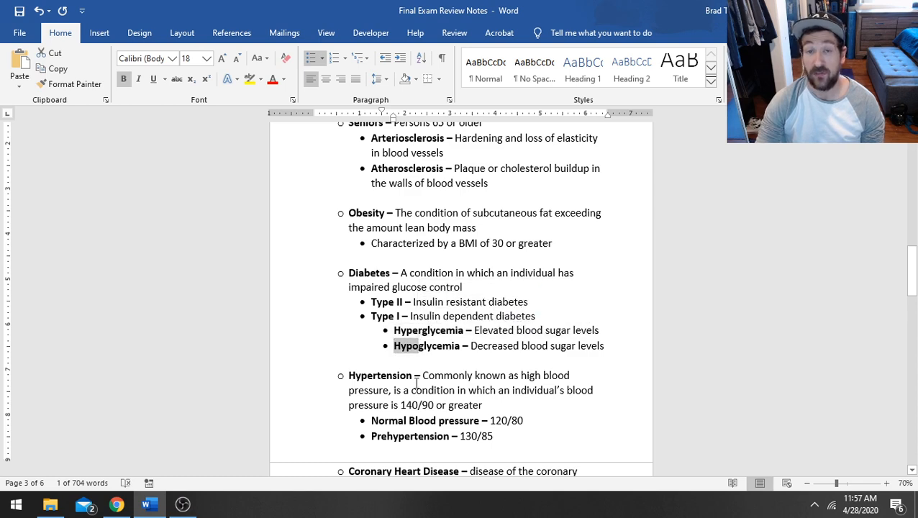
{"action": "left_click", "coordinate": [567, 437]}
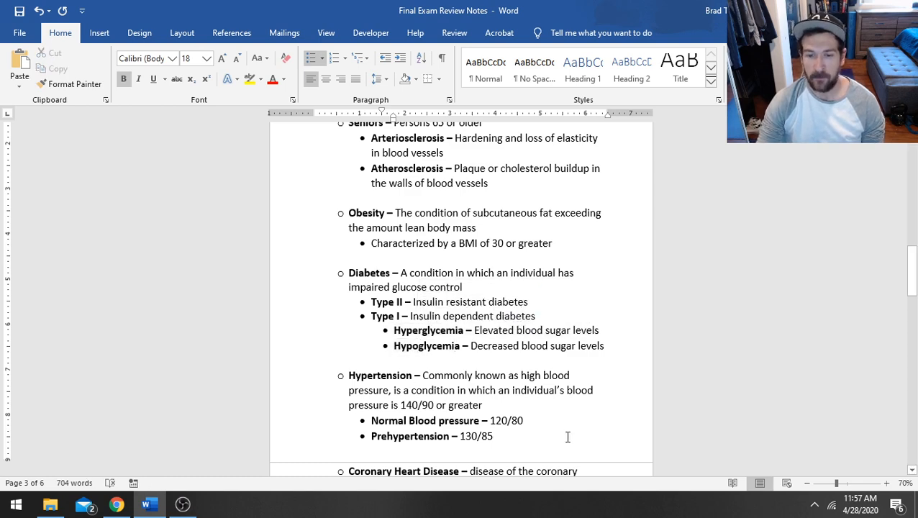
Scroll to the Coronary Heart Disease note and pick out the 120/80 blood pressure value.
{"action": "scroll", "scroll_direction": "down", "scroll_amount": 3}
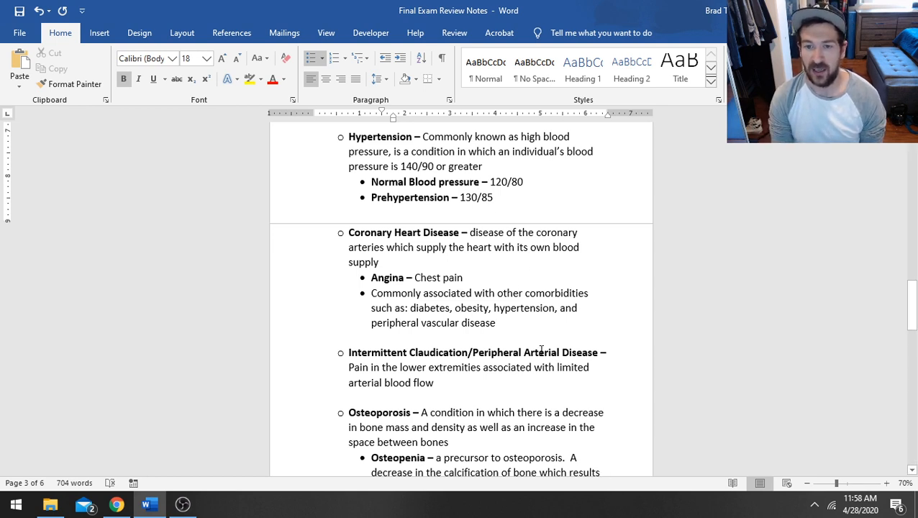
{"action": "mouse_move", "coordinate": [639, 351]}
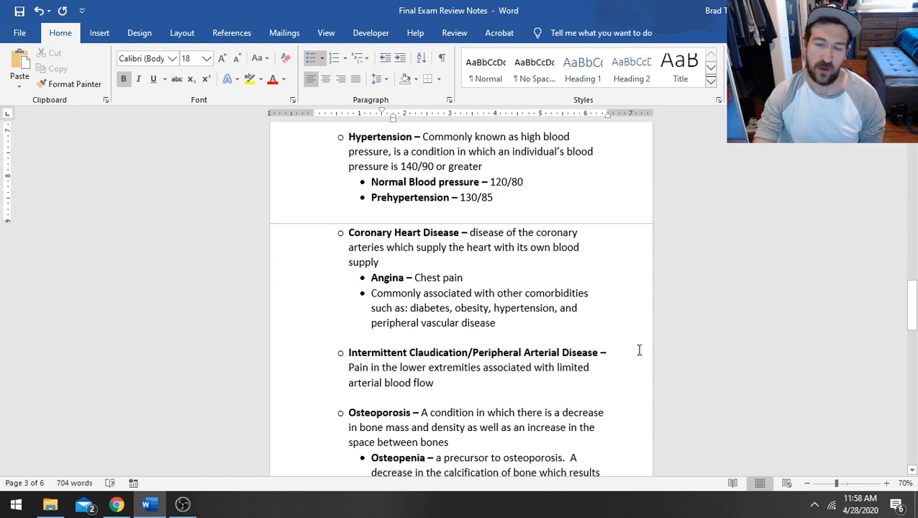
{"action": "double_click", "coordinate": [410, 197]}
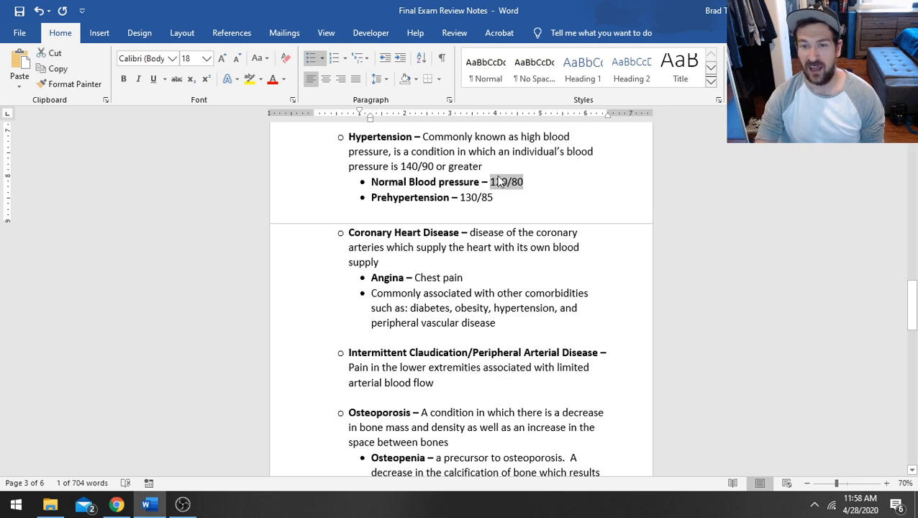
Review the Intermittent Claudication paragraph and move to the Osteoporosis definition.
{"action": "scroll", "scroll_direction": "down", "scroll_amount": 3}
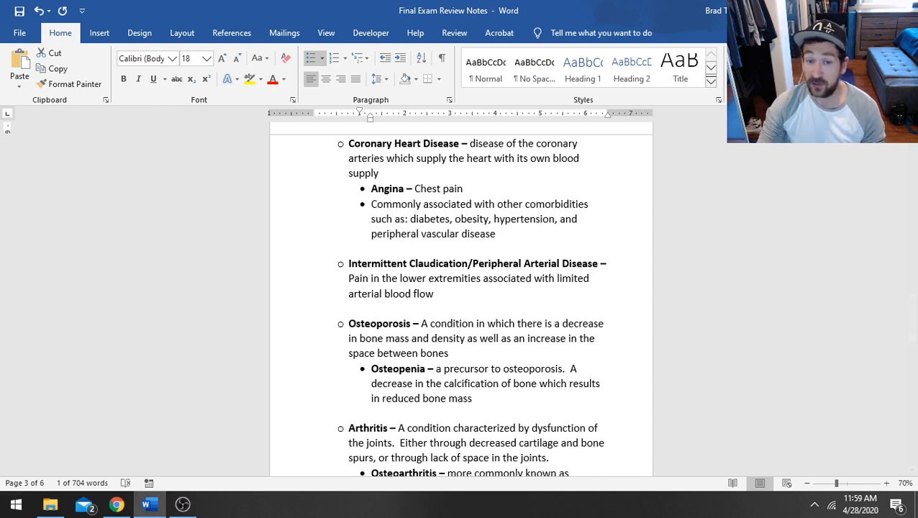
{"action": "left_click_drag", "start_coordinate": [348, 279], "coordinate": [436, 293]}
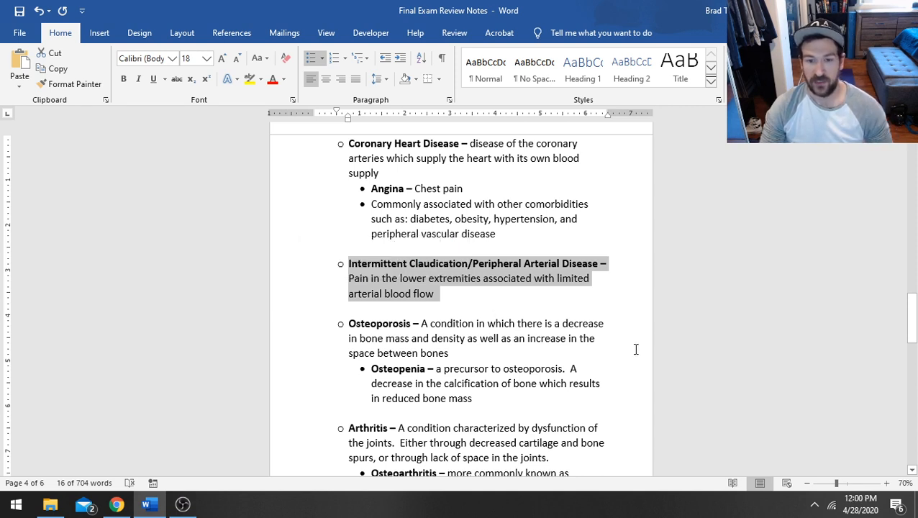
{"action": "left_click", "coordinate": [598, 338]}
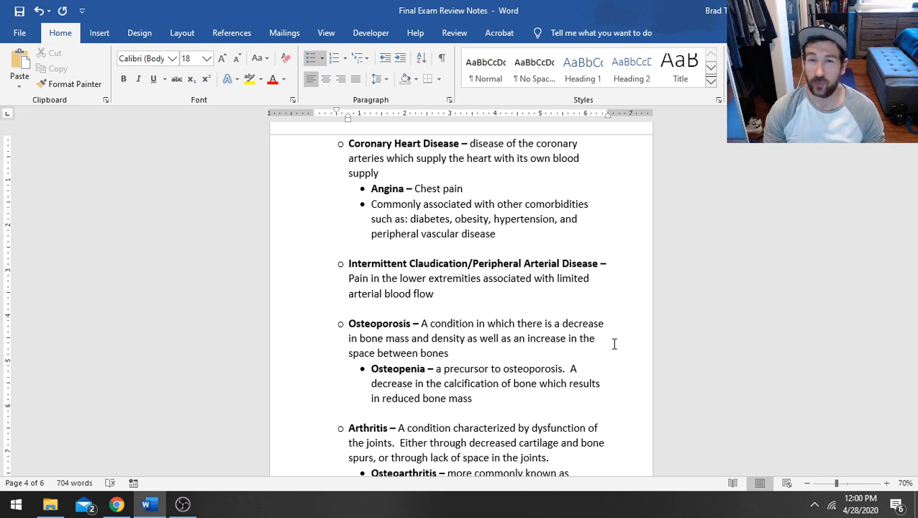
{"action": "left_click", "coordinate": [597, 338]}
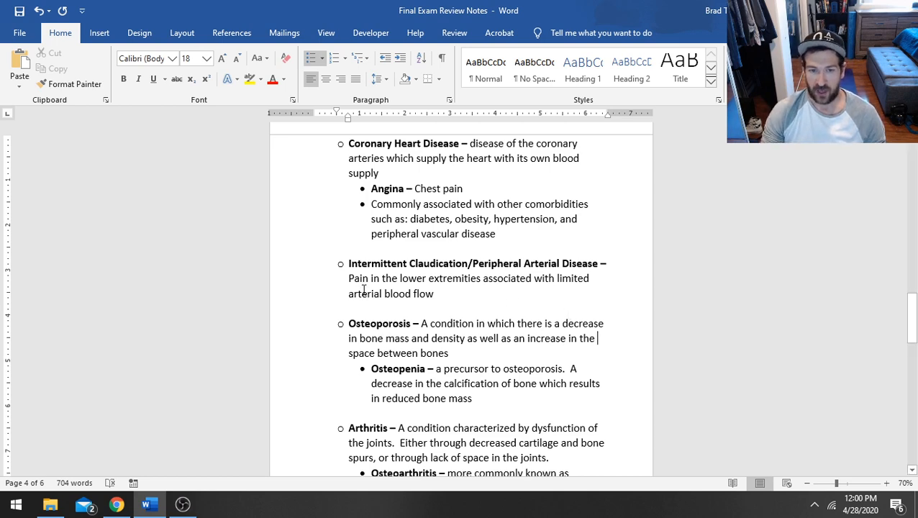
{"action": "mouse_move", "coordinate": [480, 350]}
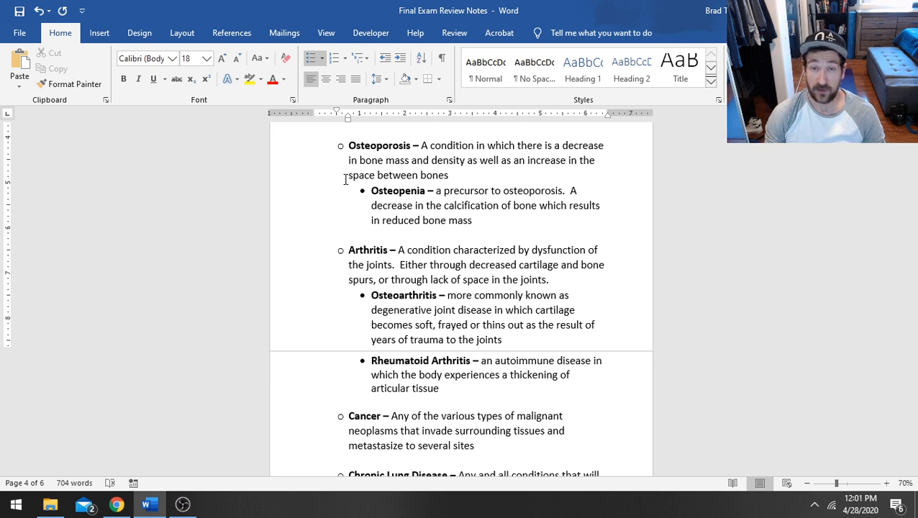
Move past Osteoporosis to the Arthritis, Cancer and Chronic Lung Disease entries.
{"action": "left_click", "coordinate": [597, 159]}
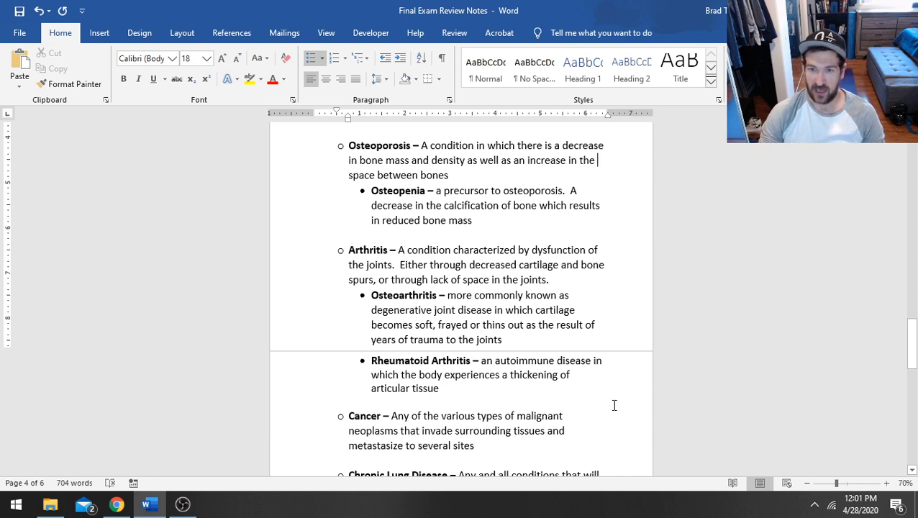
{"action": "mouse_move", "coordinate": [283, 209]}
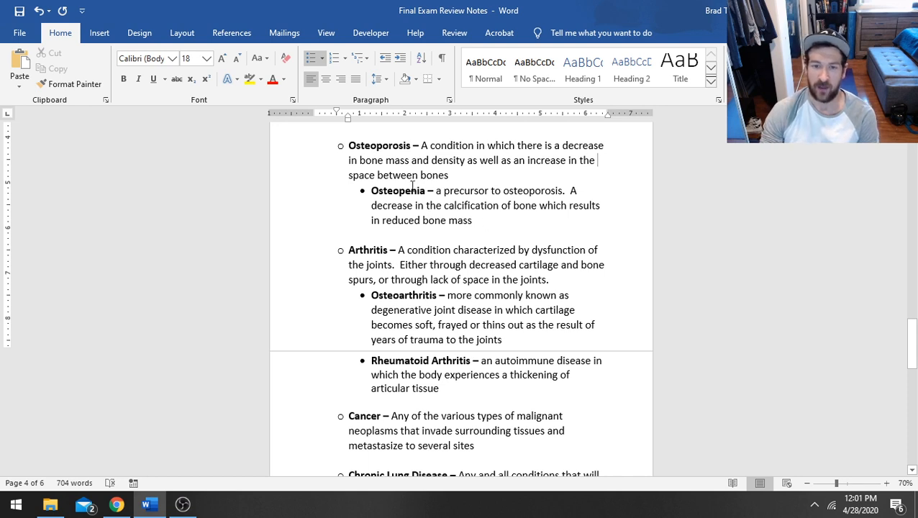
{"action": "left_click_drag", "start_coordinate": [370, 191], "coordinate": [472, 220]}
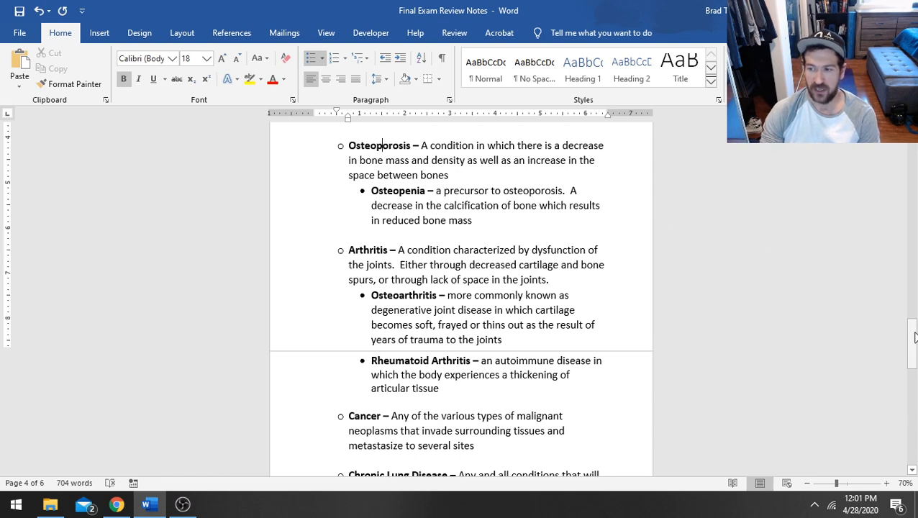
{"action": "scroll", "scroll_direction": "down", "scroll_amount": 3}
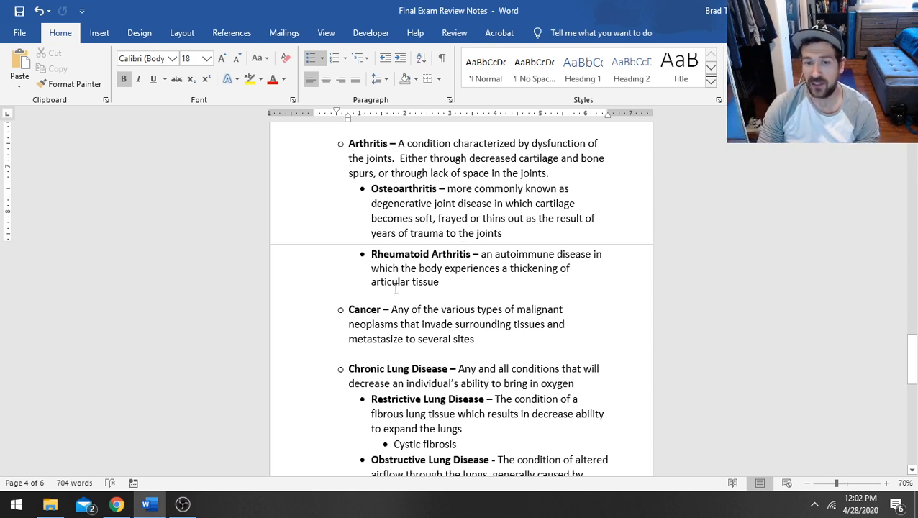
{"action": "mouse_move", "coordinate": [490, 299]}
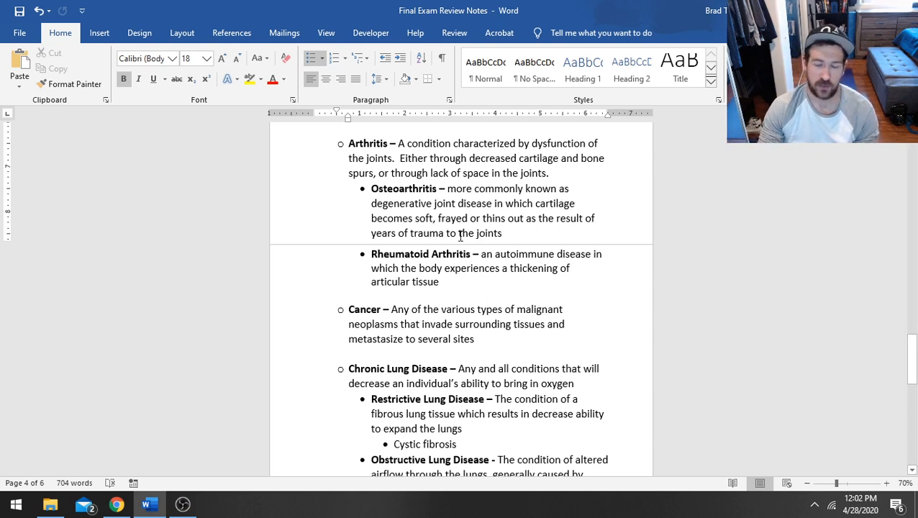
{"action": "mouse_move", "coordinate": [456, 241]}
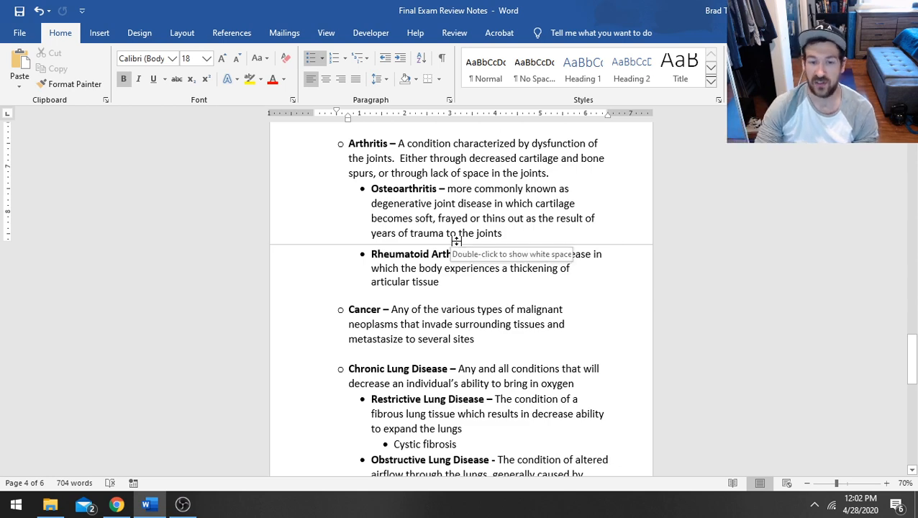
{"action": "scroll", "scroll_direction": "down", "scroll_amount": 3}
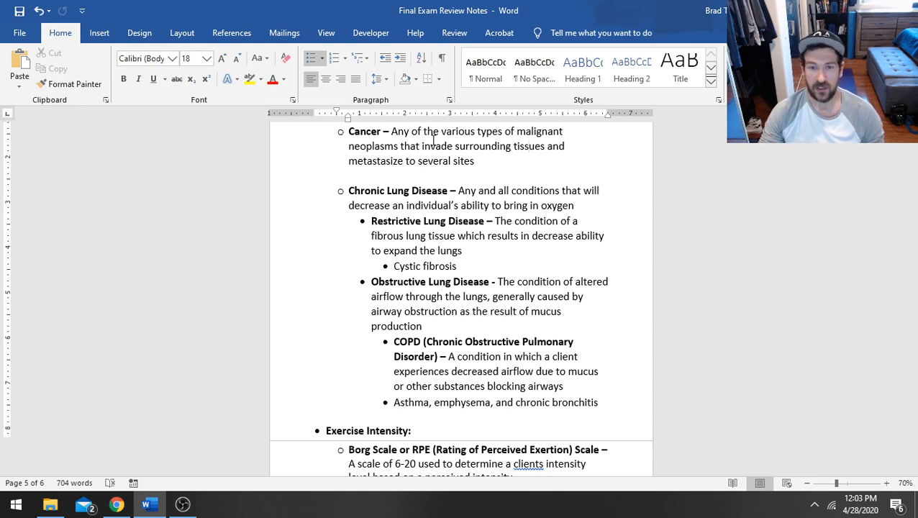
{"action": "mouse_move", "coordinate": [906, 290]}
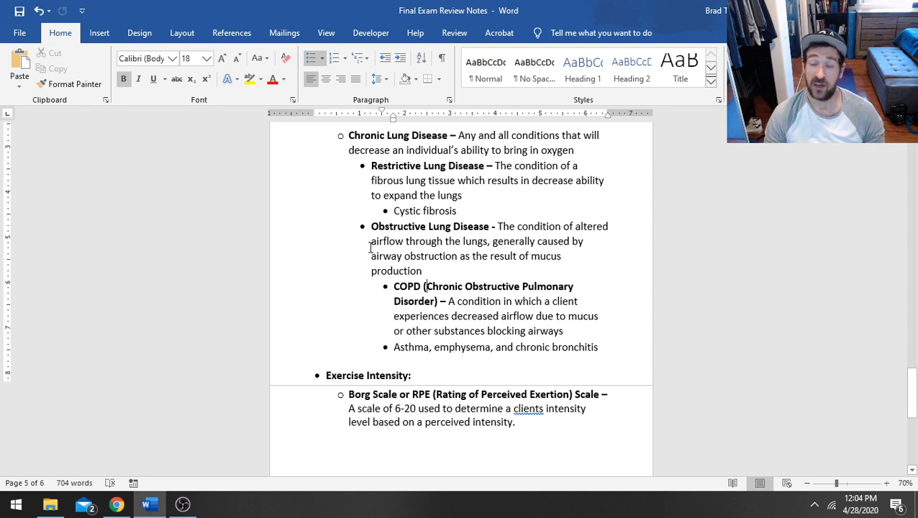
{"action": "mouse_move", "coordinate": [570, 238]}
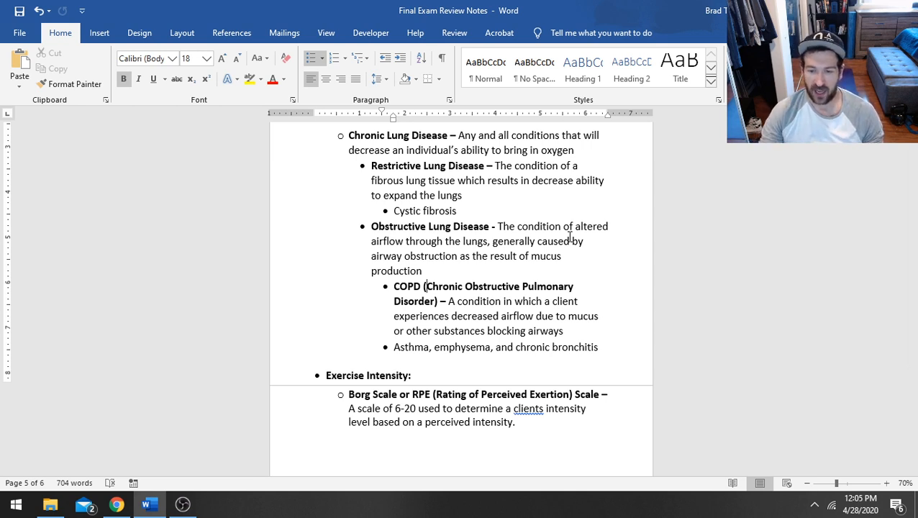
Scroll so the Borg Scale (RPE) entry under Exercise Intensity is fully visible.
{"action": "scroll", "scroll_direction": "down", "scroll_amount": 3}
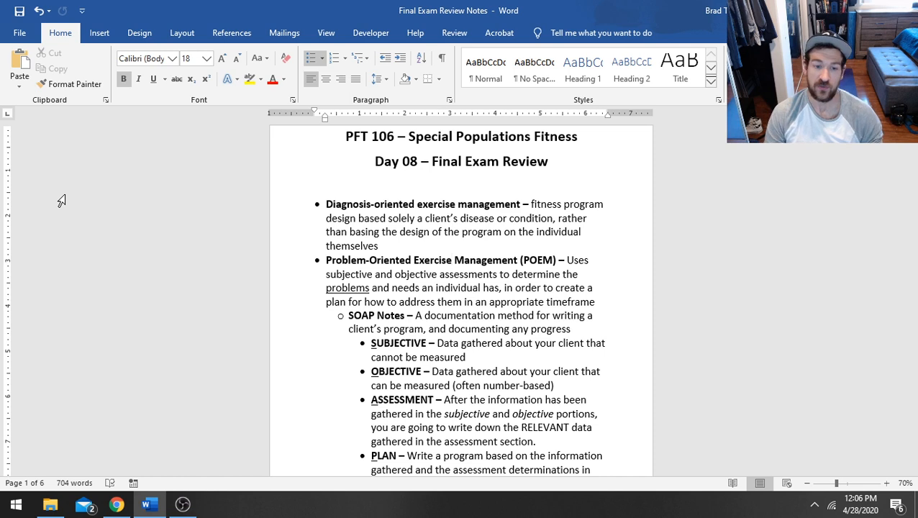
Bring the OBS recording window in front of the Word document.
{"action": "left_click", "coordinate": [451, 260]}
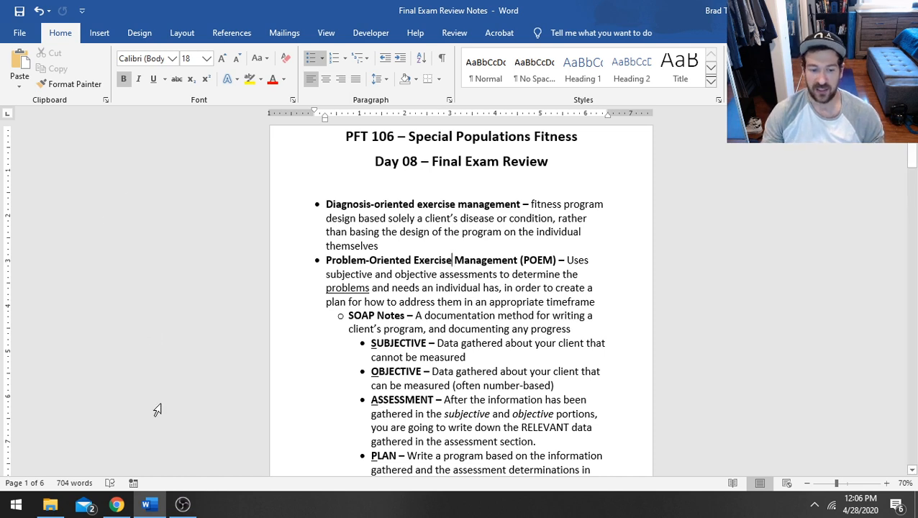
{"action": "mouse_move", "coordinate": [296, 388]}
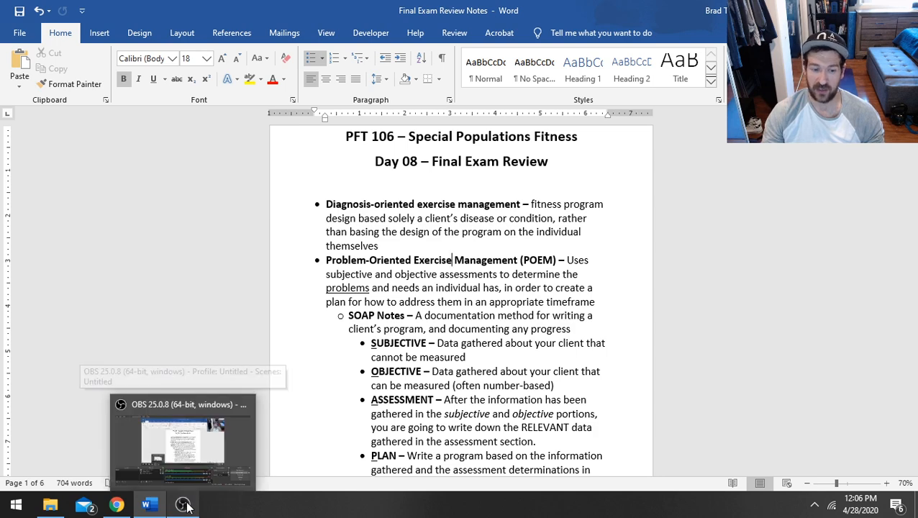
{"action": "left_click", "coordinate": [182, 504]}
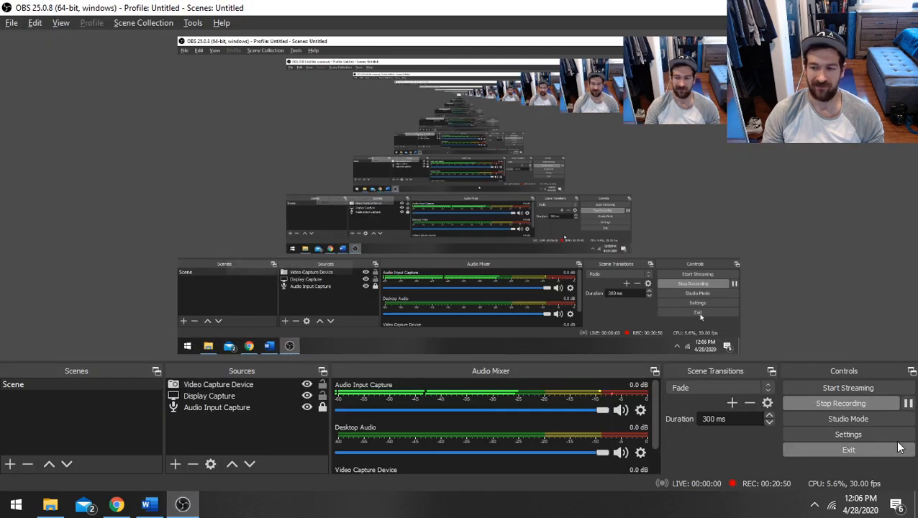